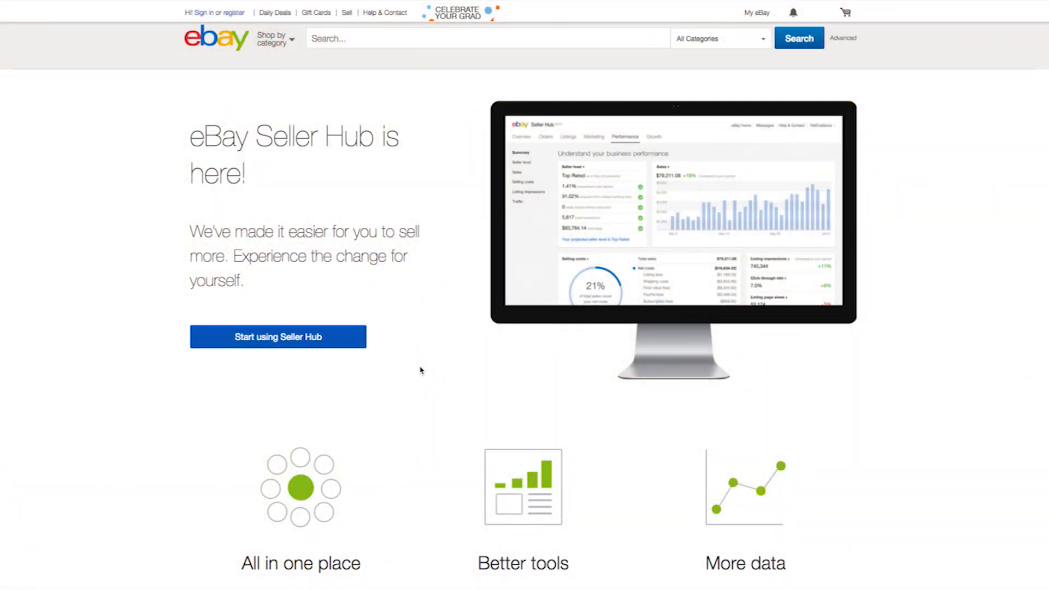
pyautogui.moveTo(354, 298)
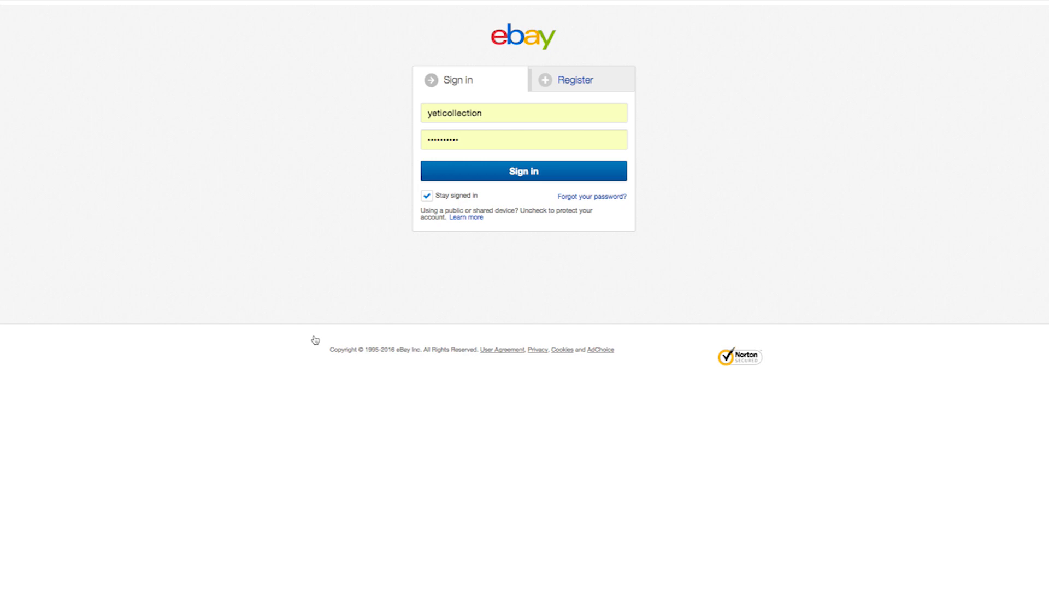
pyautogui.moveTo(394, 134)
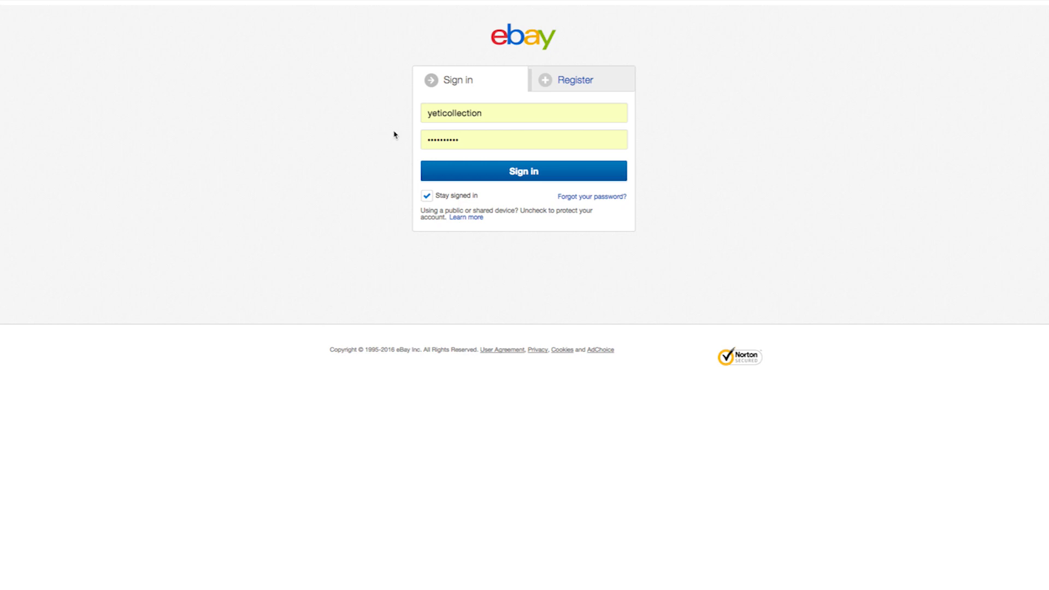
pyautogui.moveTo(433, 128)
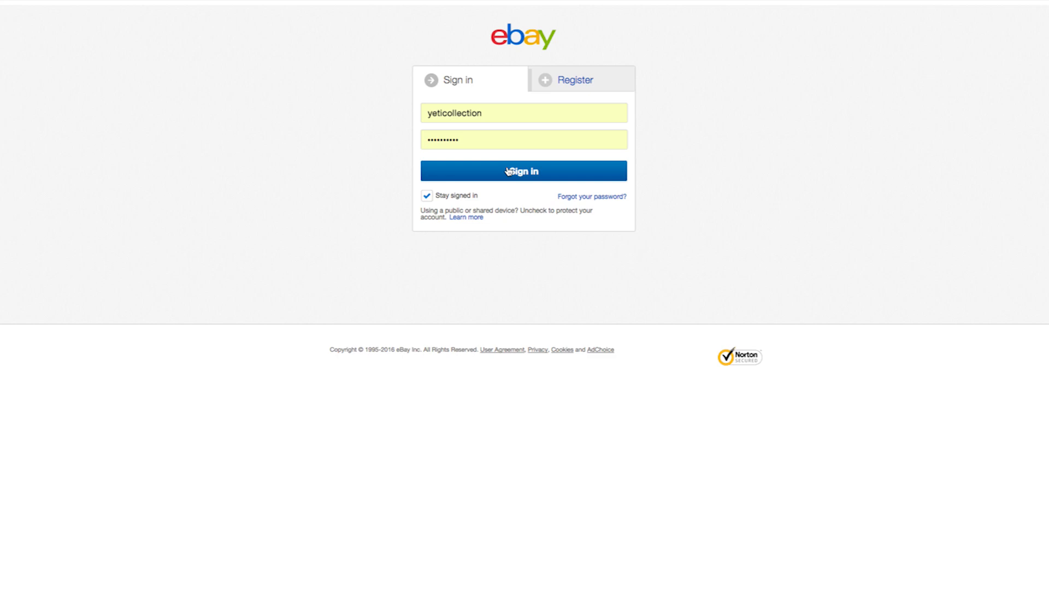
# Submit the entered credentials to sign in to the yeticollection seller account
pyautogui.click(524, 171)
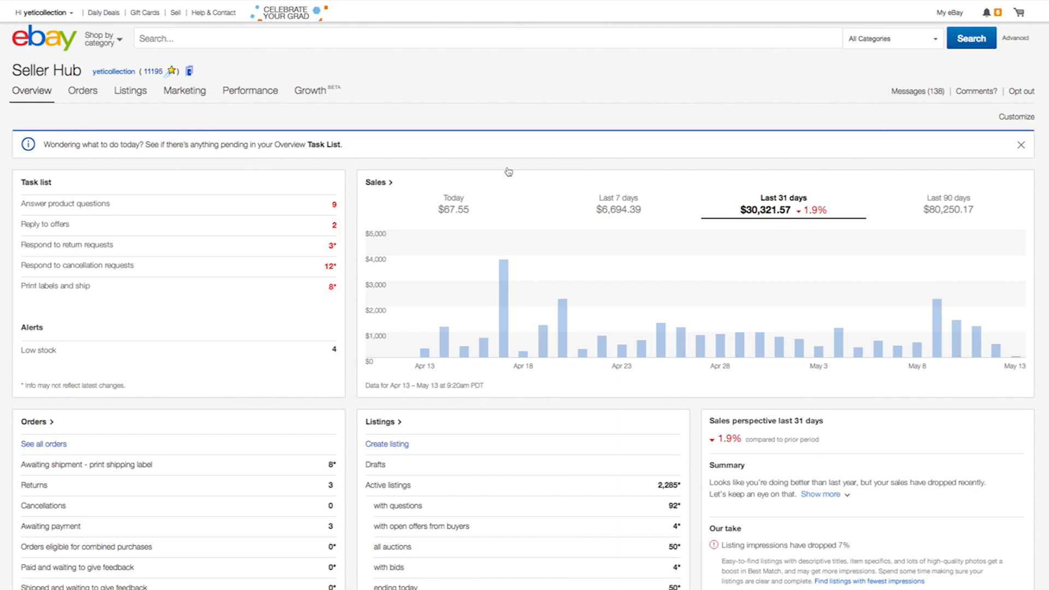
pyautogui.moveTo(345, 164)
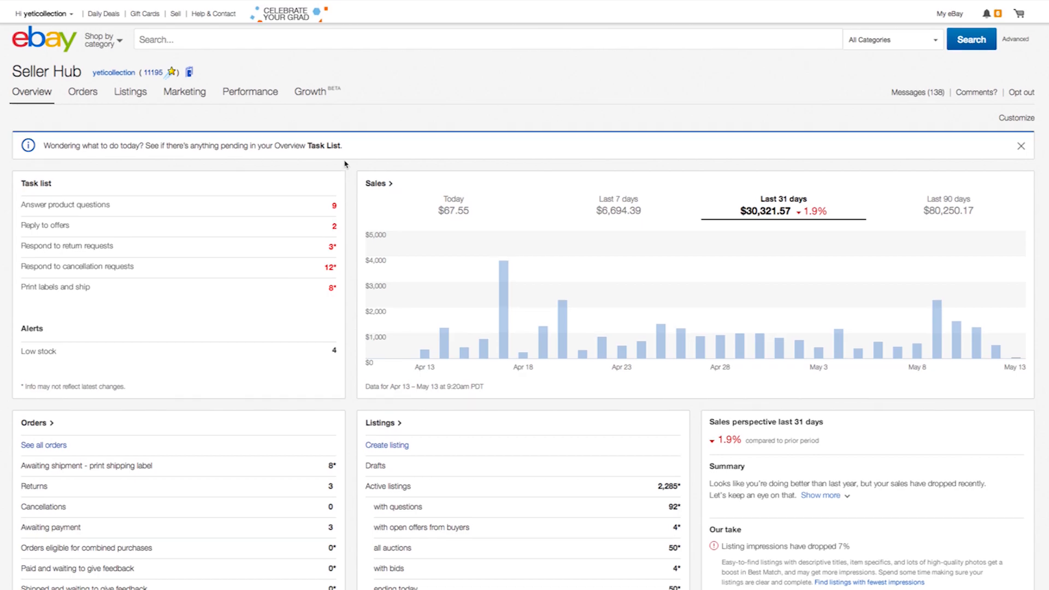
pyautogui.scroll(-3)
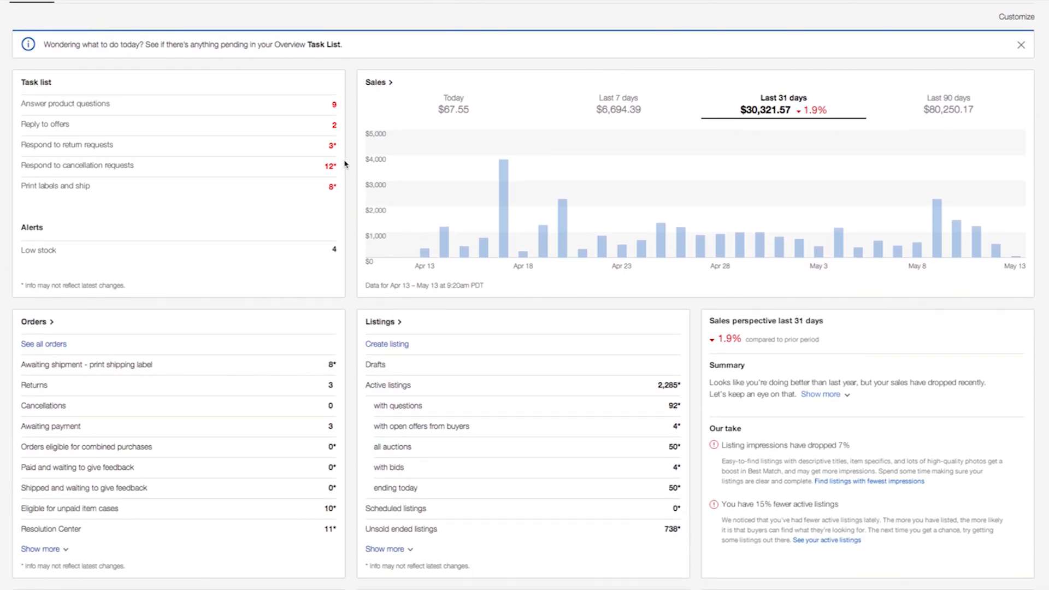
pyautogui.scroll(-3)
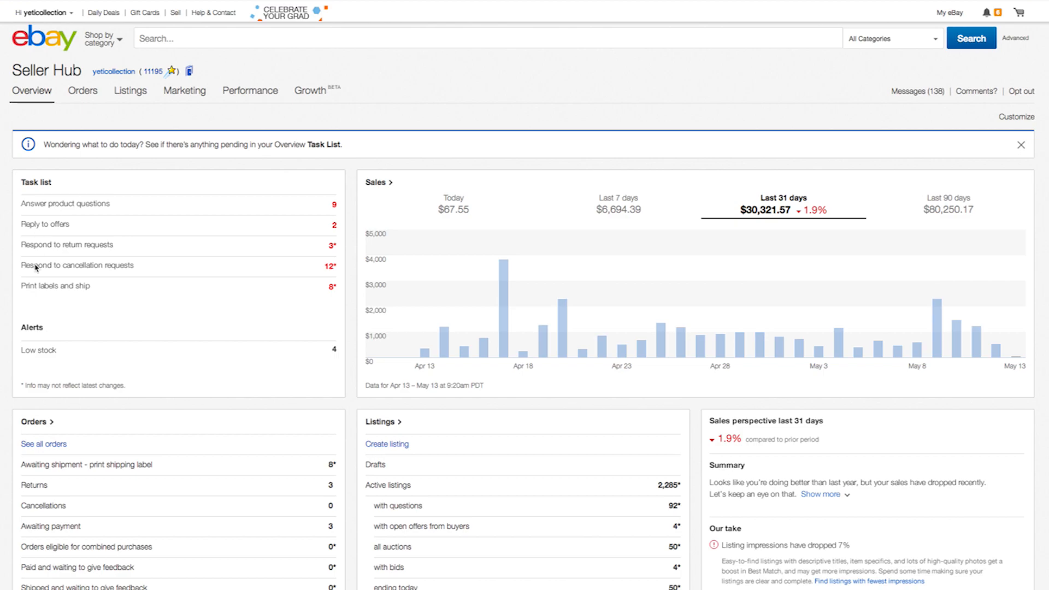
pyautogui.moveTo(129, 337)
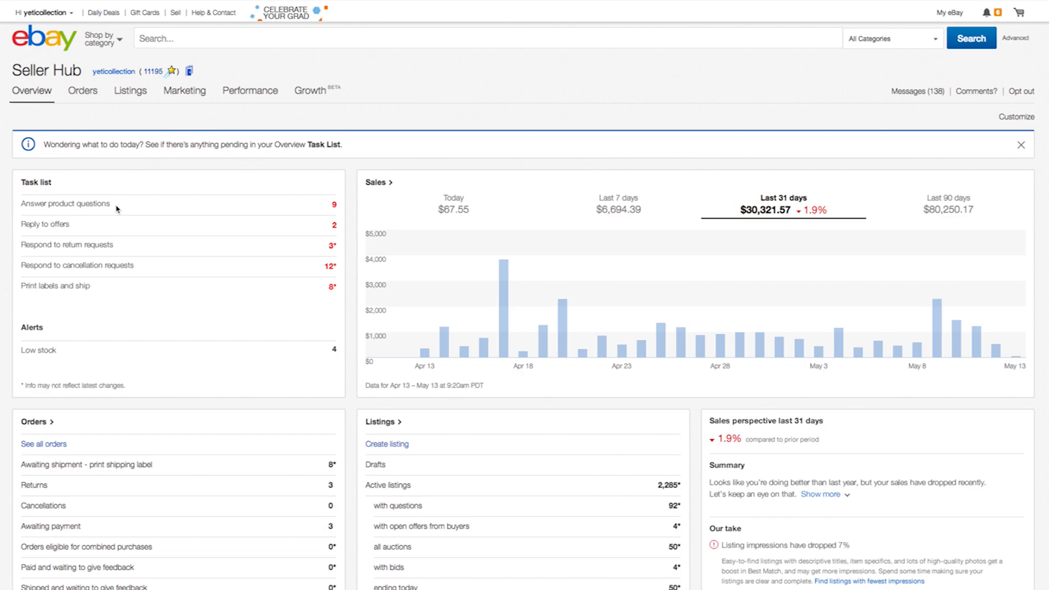
pyautogui.moveTo(107, 284)
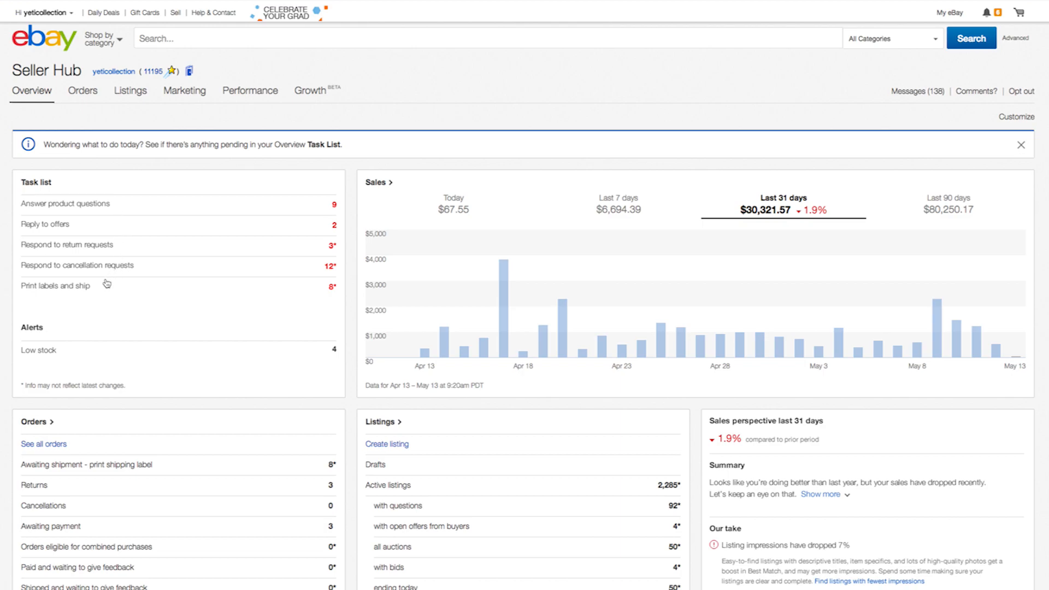
pyautogui.moveTo(104, 286)
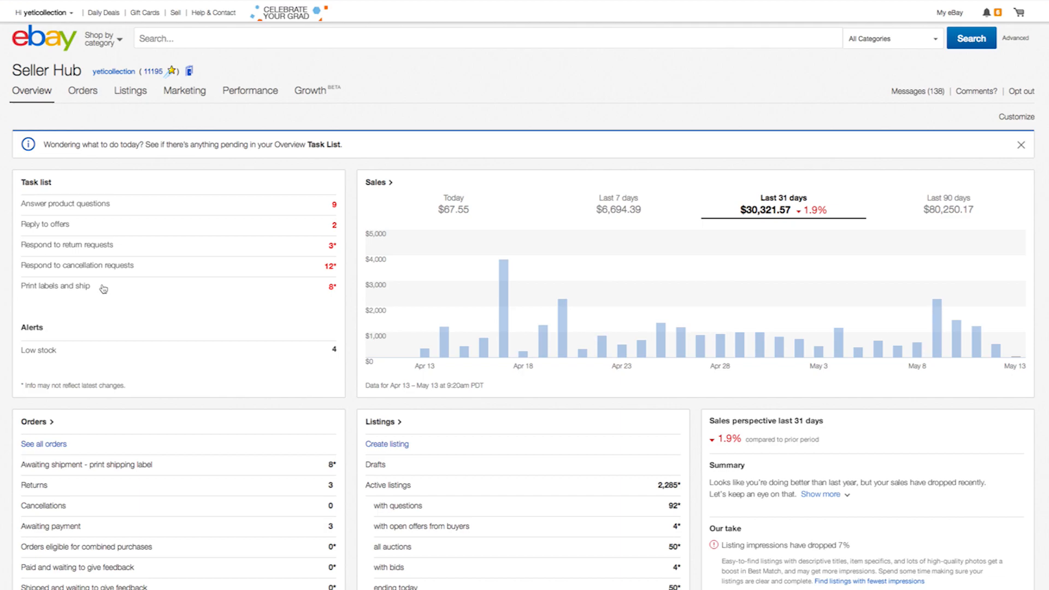
pyautogui.moveTo(103, 289)
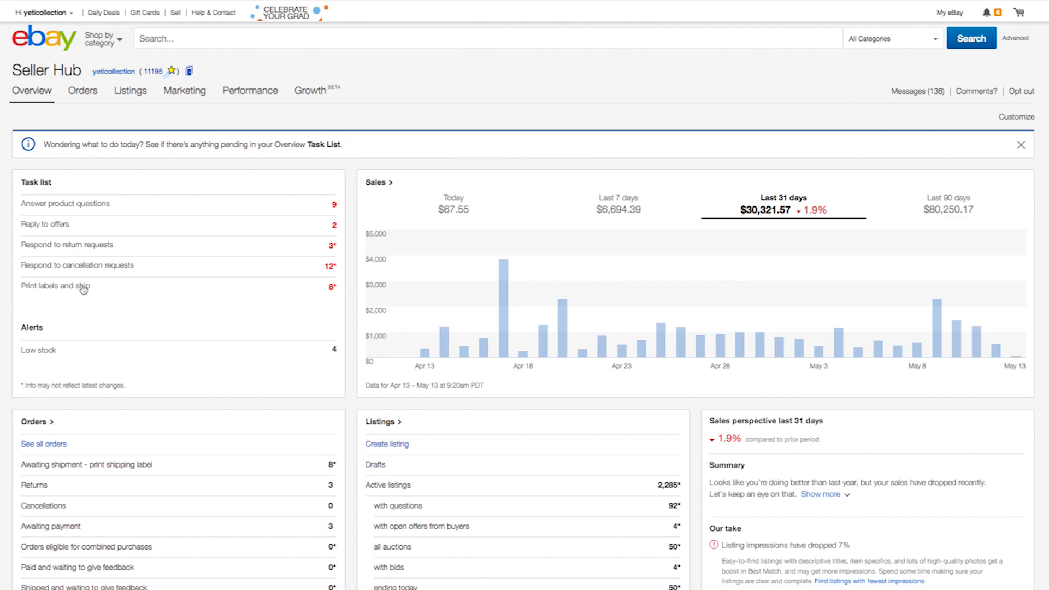
pyautogui.moveTo(147, 315)
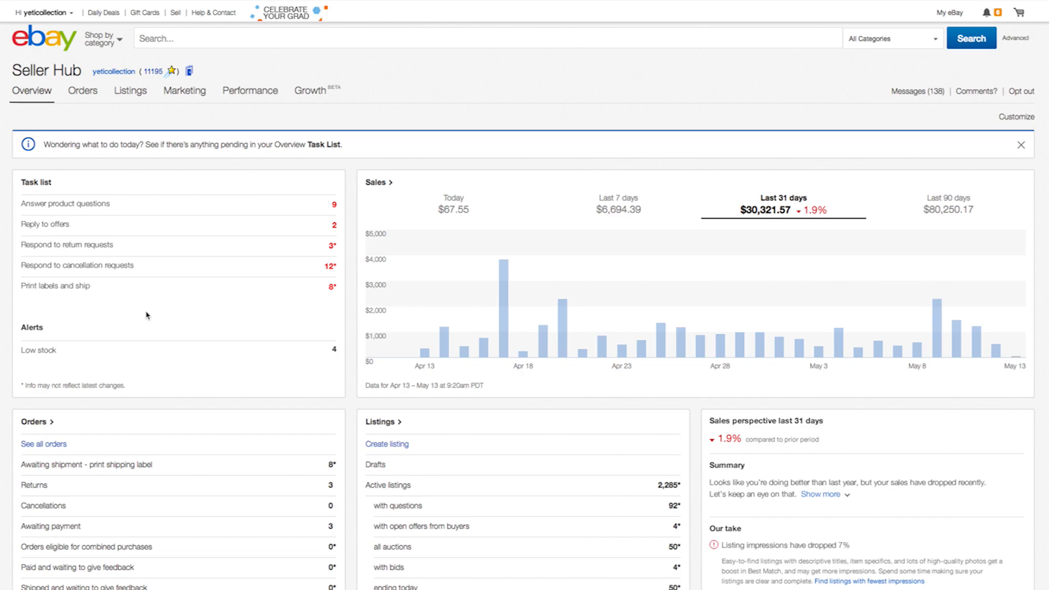
pyautogui.scroll(-3)
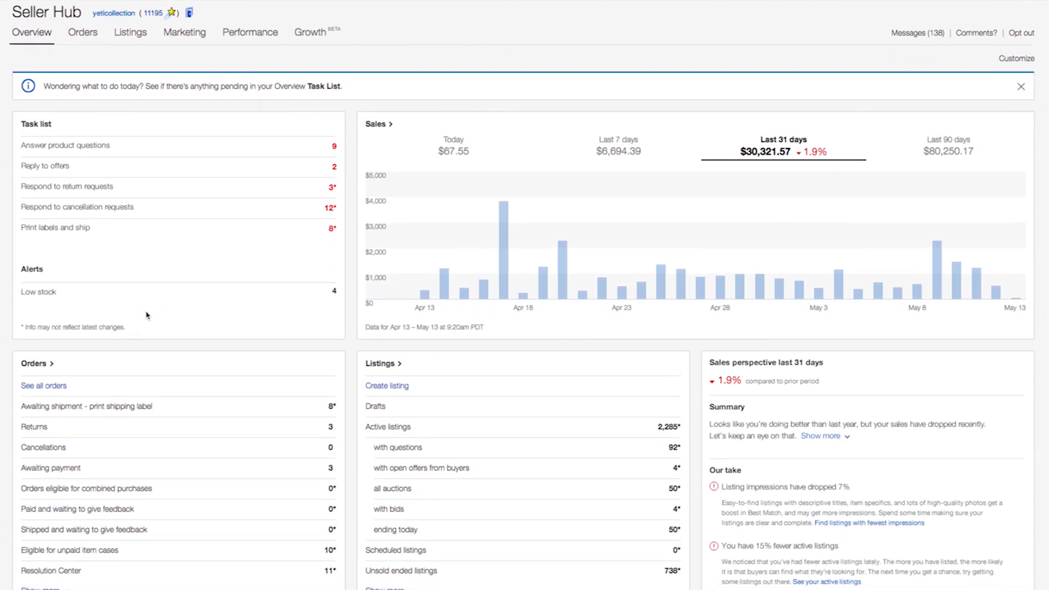
pyautogui.moveTo(148, 366)
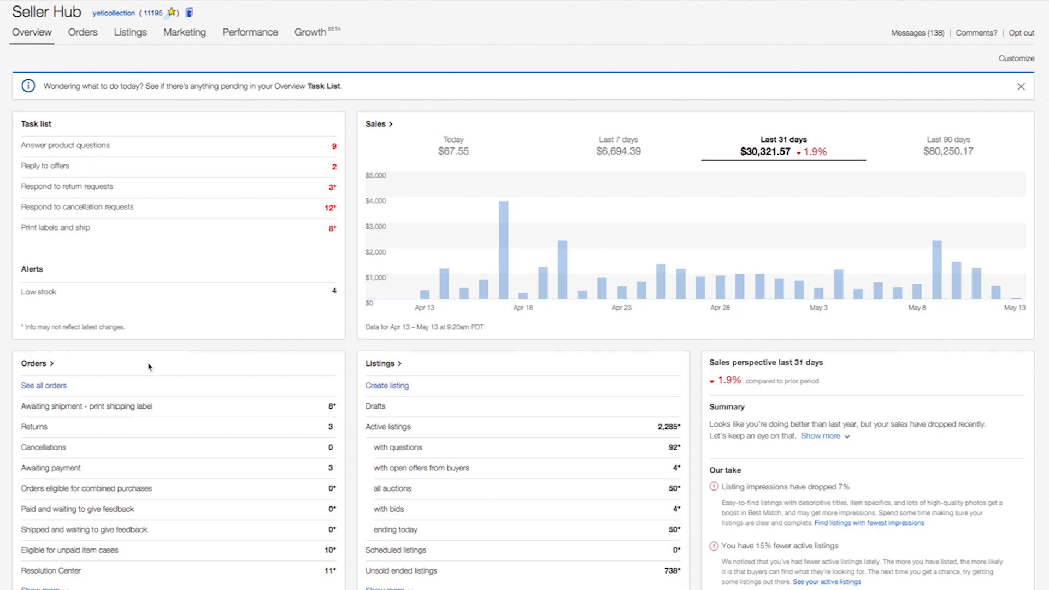
pyautogui.moveTo(246, 520)
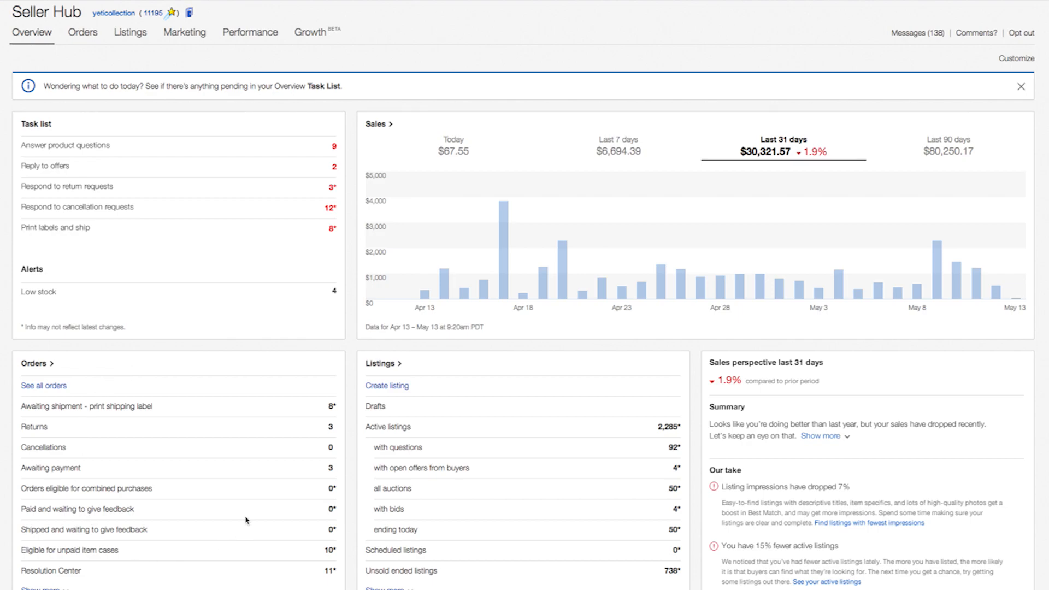
pyautogui.moveTo(105, 502)
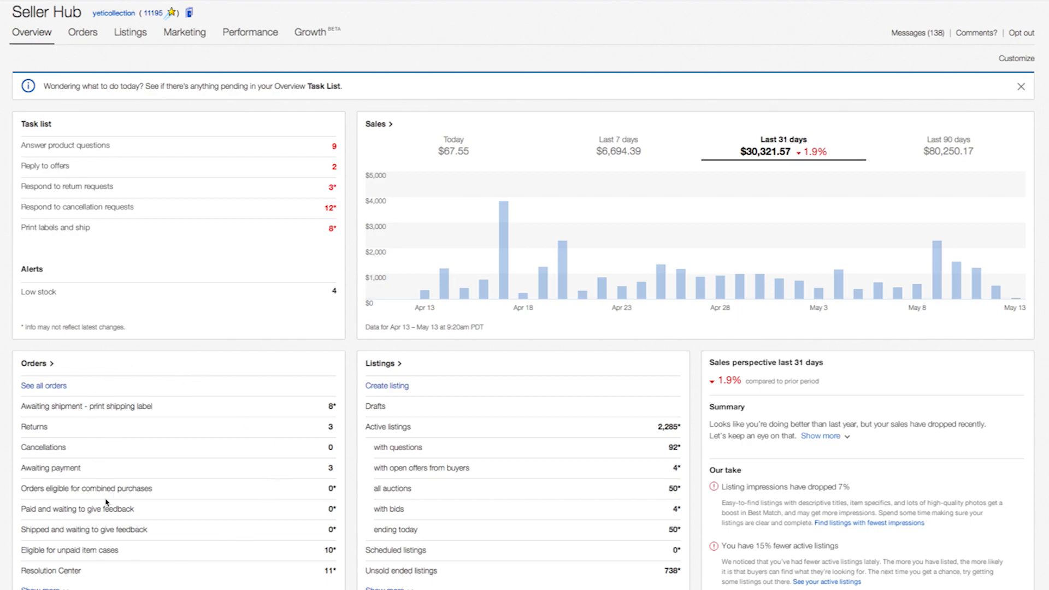
pyautogui.moveTo(238, 393)
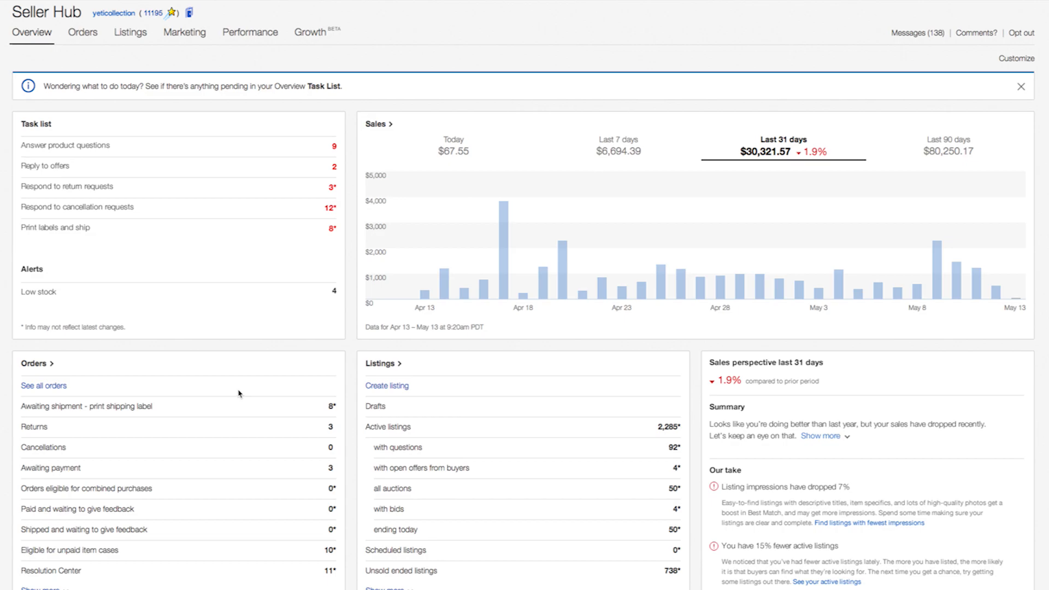
pyautogui.moveTo(466, 416)
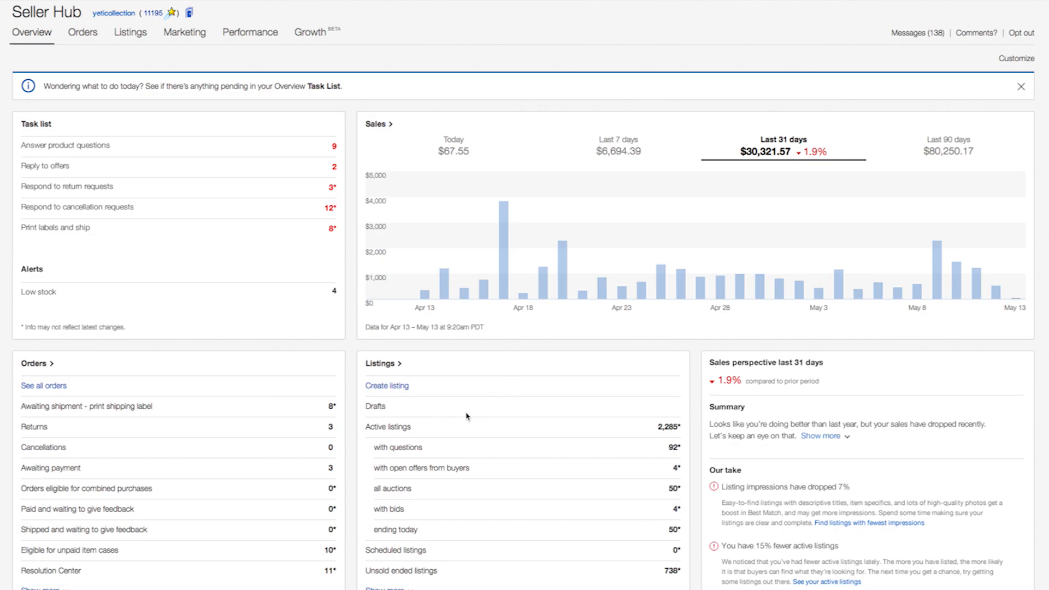
pyautogui.moveTo(542, 417)
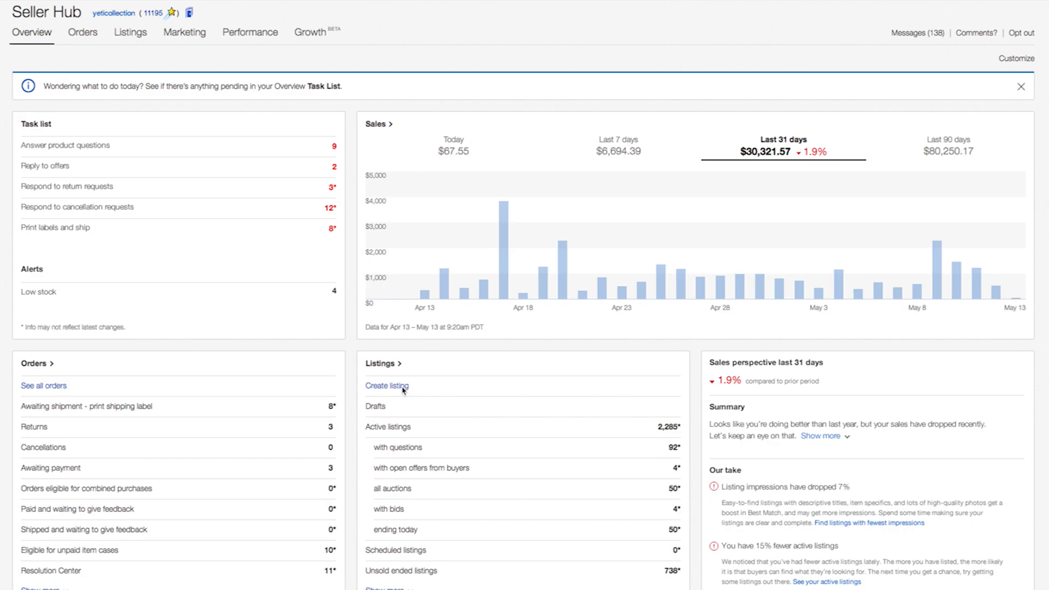
pyautogui.moveTo(462, 409)
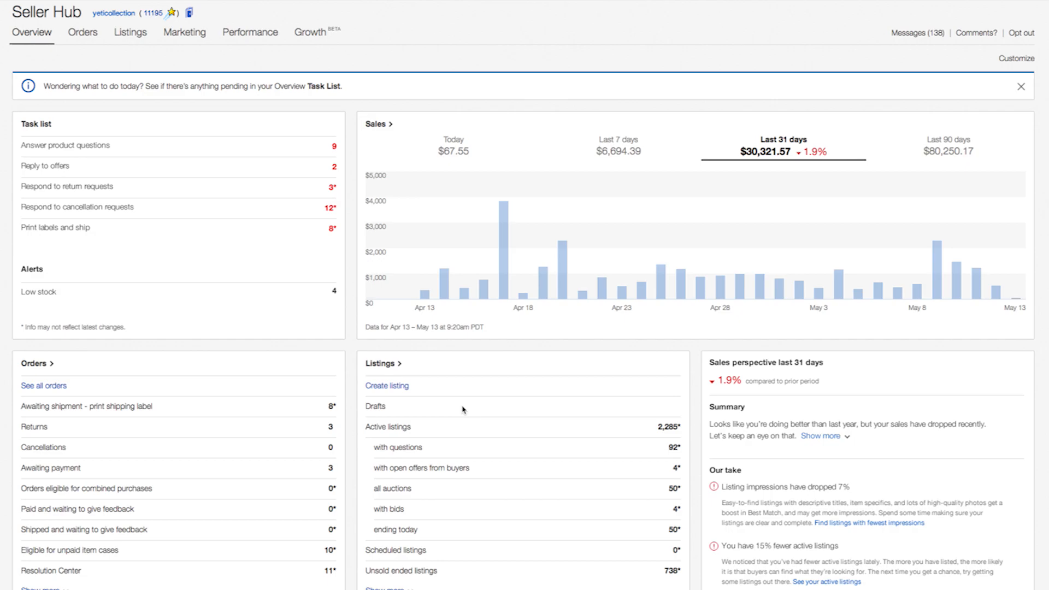
# Scroll past Feedback to the Shortcuts, Seller tools, Account and promotional offers modules
pyautogui.scroll(-3)
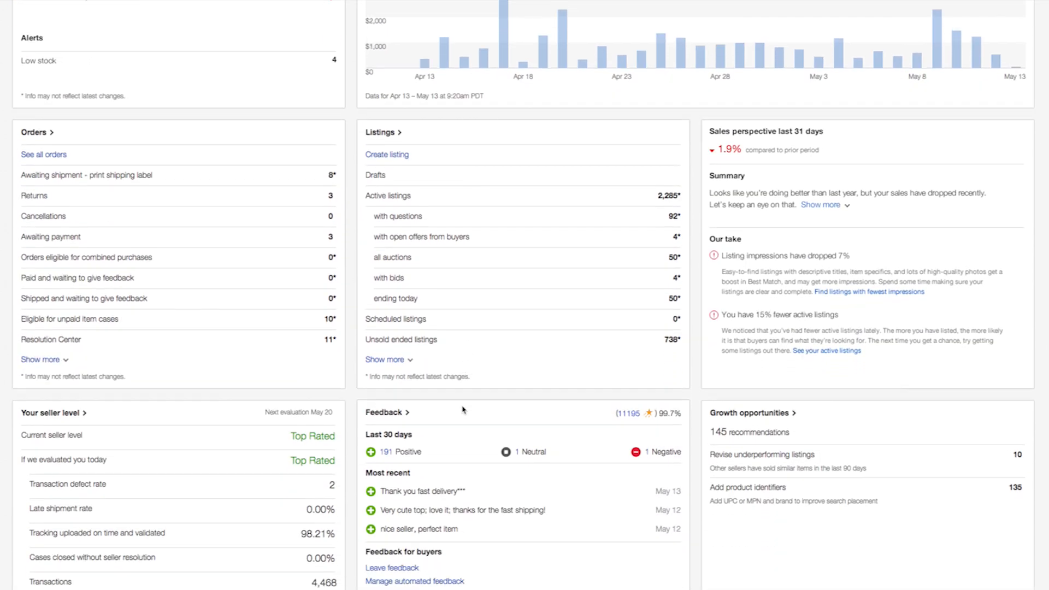
pyautogui.scroll(-3)
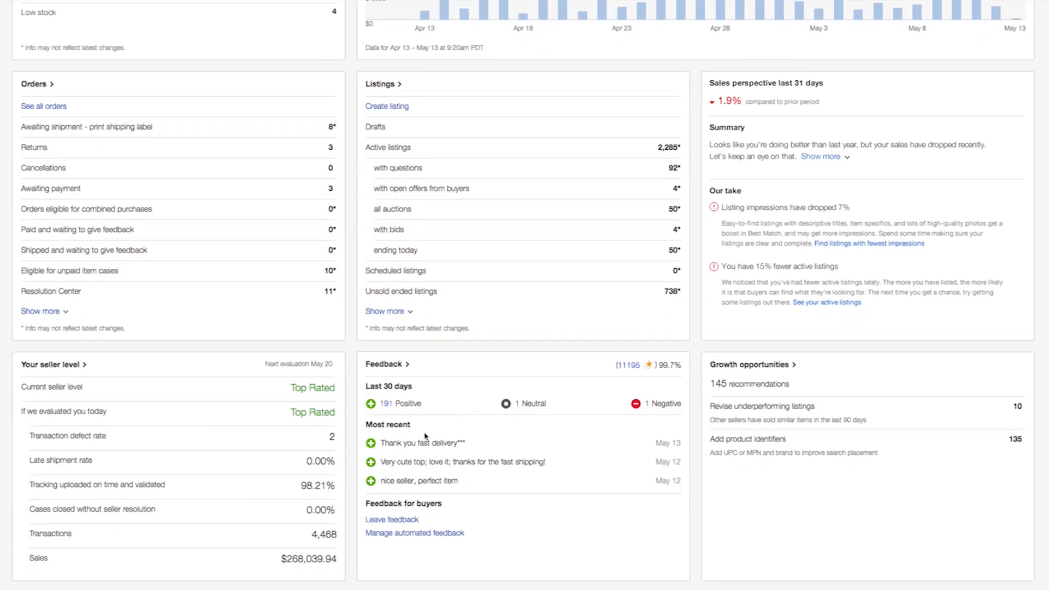
pyautogui.moveTo(509, 494)
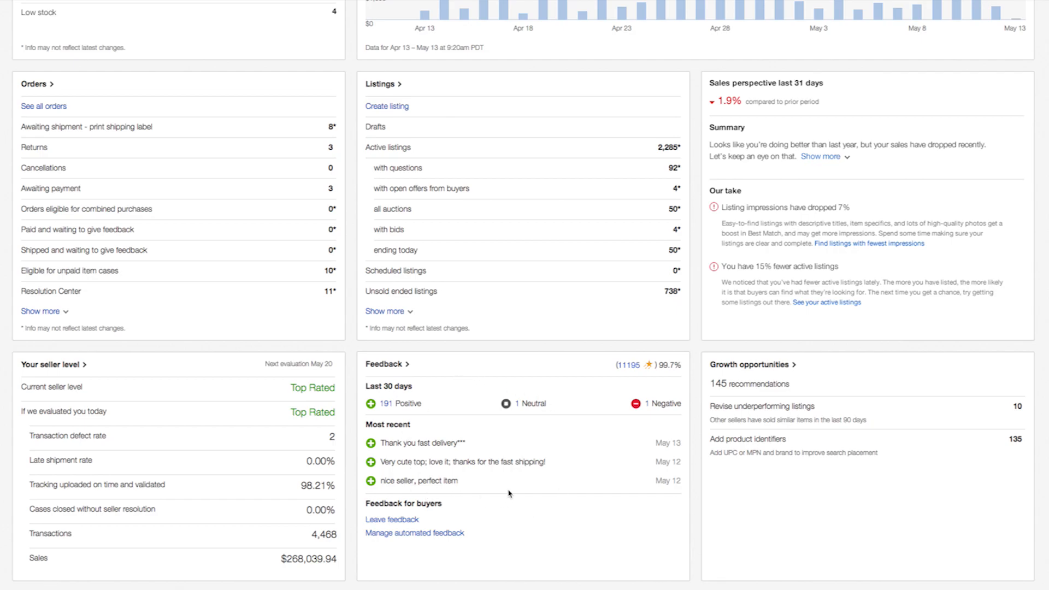
pyautogui.scroll(-3)
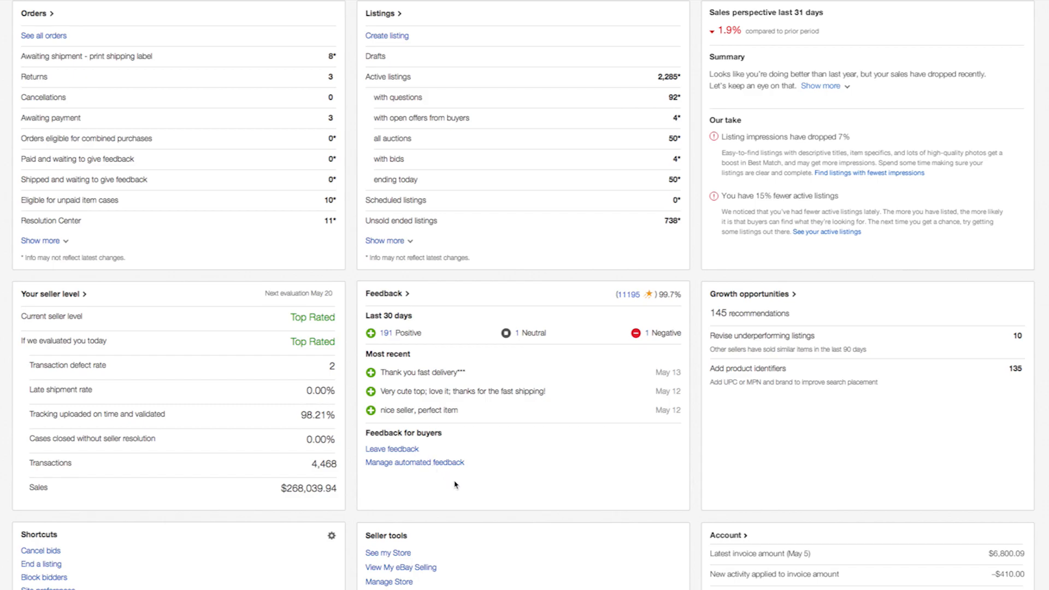
pyautogui.scroll(-3)
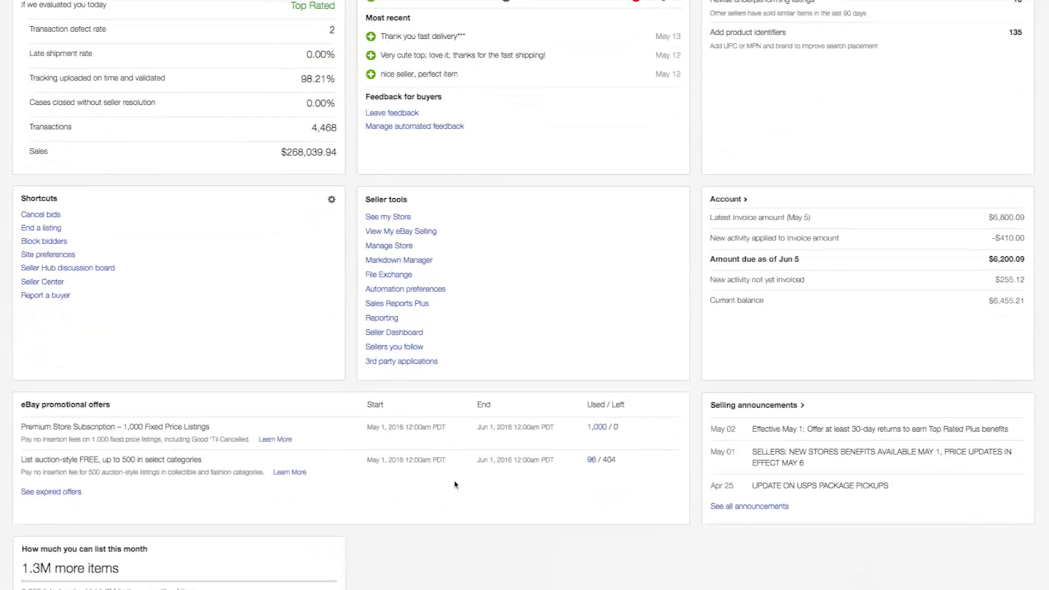
# Scroll down to the 'How much you can list this month' module
pyautogui.scroll(-3)
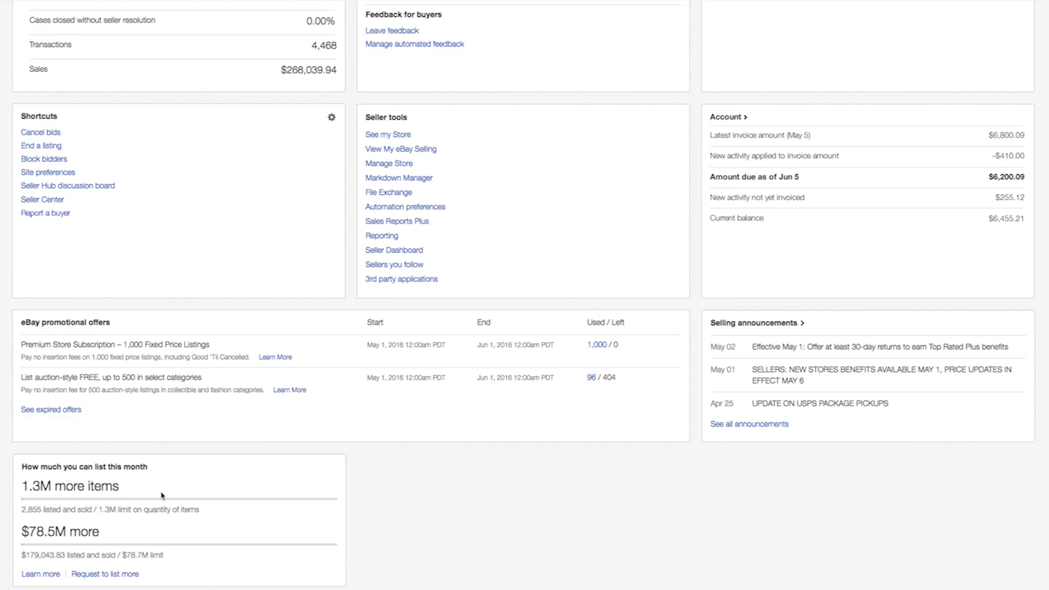
pyautogui.moveTo(138, 504)
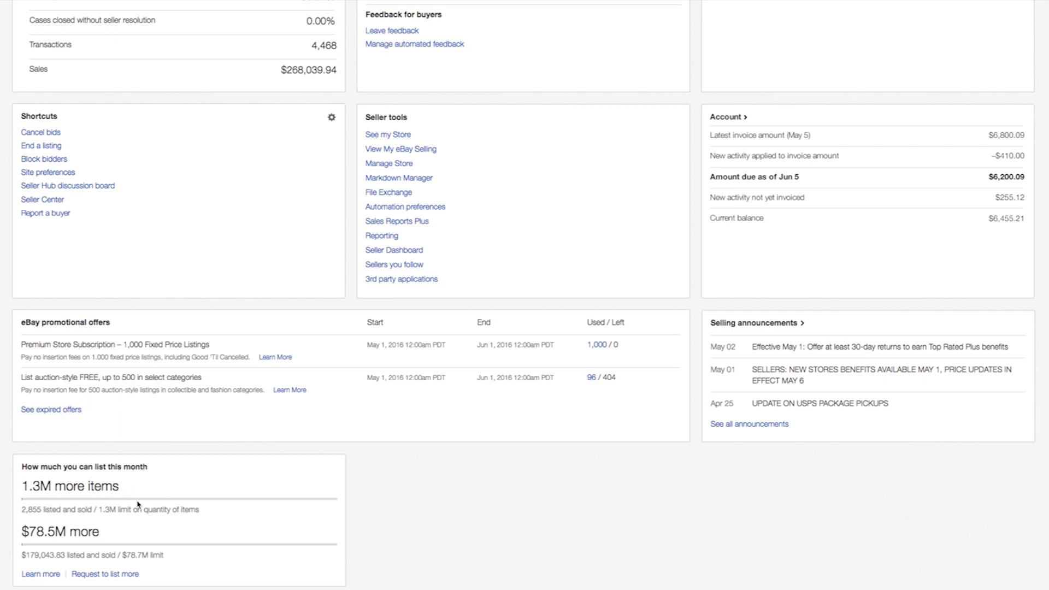
pyautogui.moveTo(134, 538)
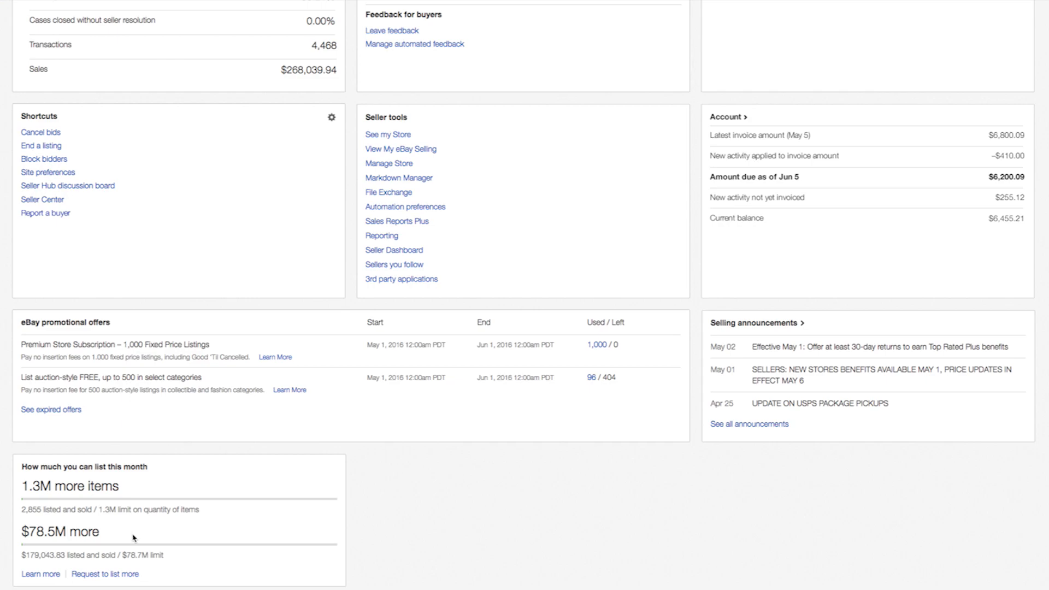
pyautogui.moveTo(134, 548)
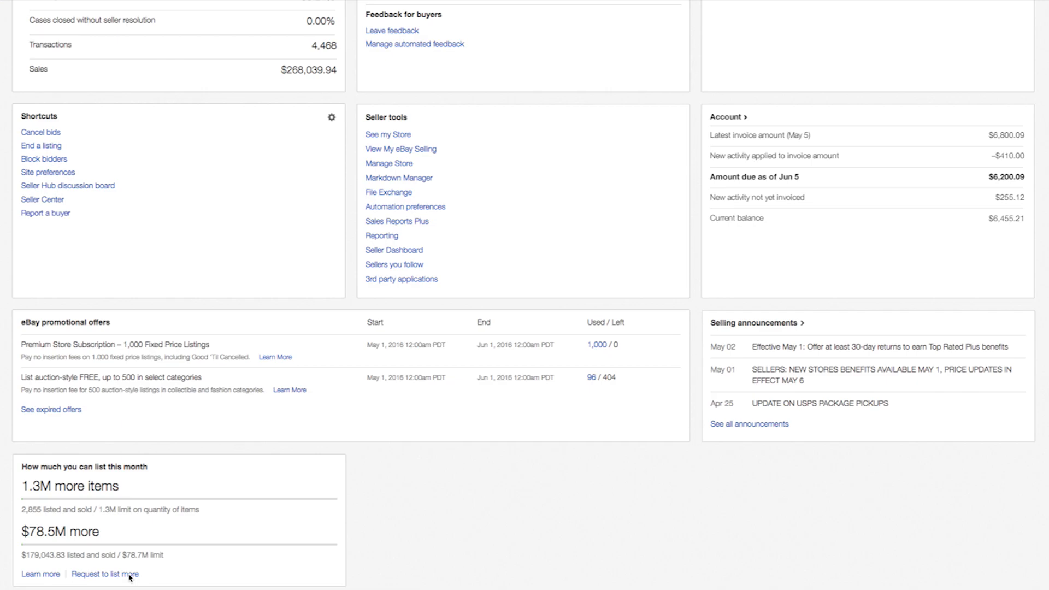
pyautogui.scroll(-3)
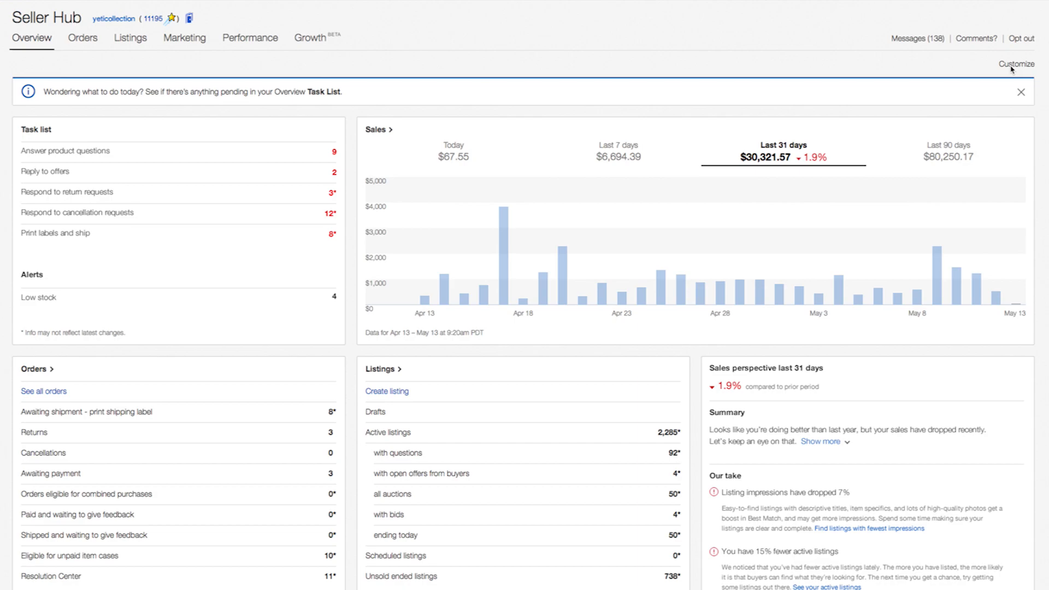
pyautogui.moveTo(698, 85)
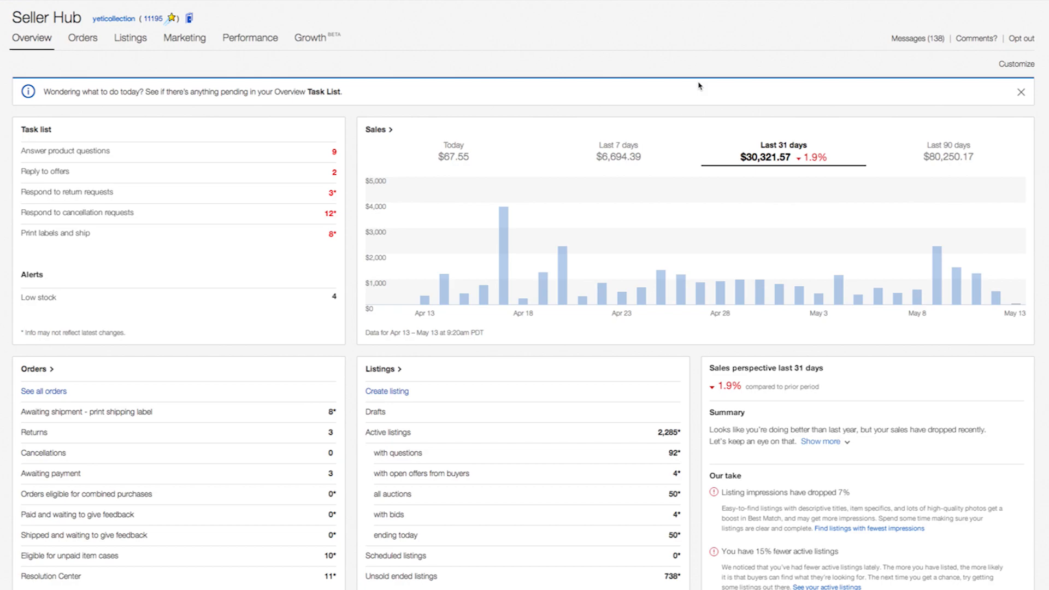
pyautogui.moveTo(378, 131)
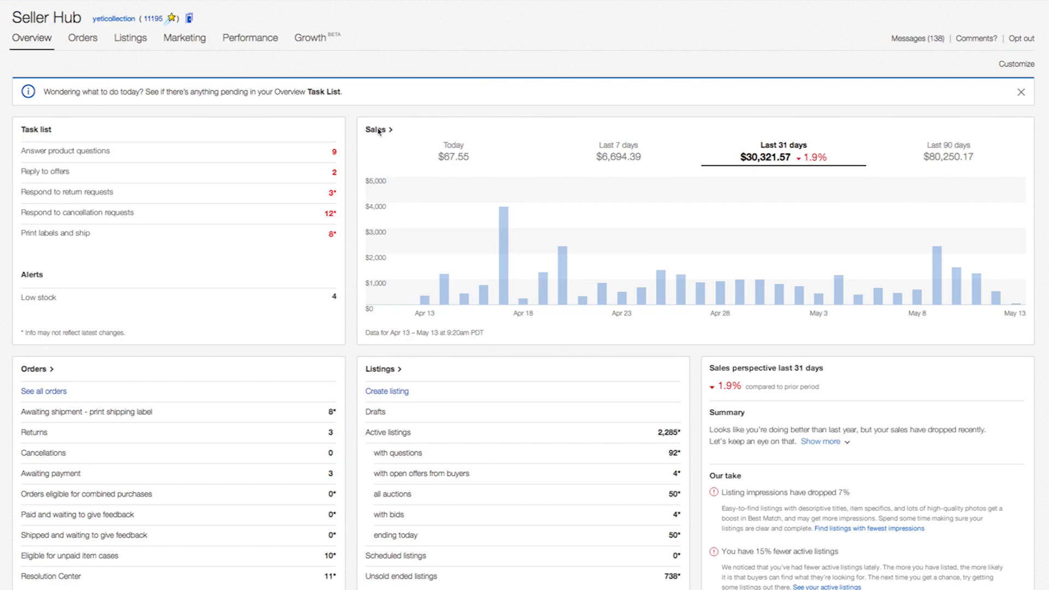
pyautogui.moveTo(59, 60)
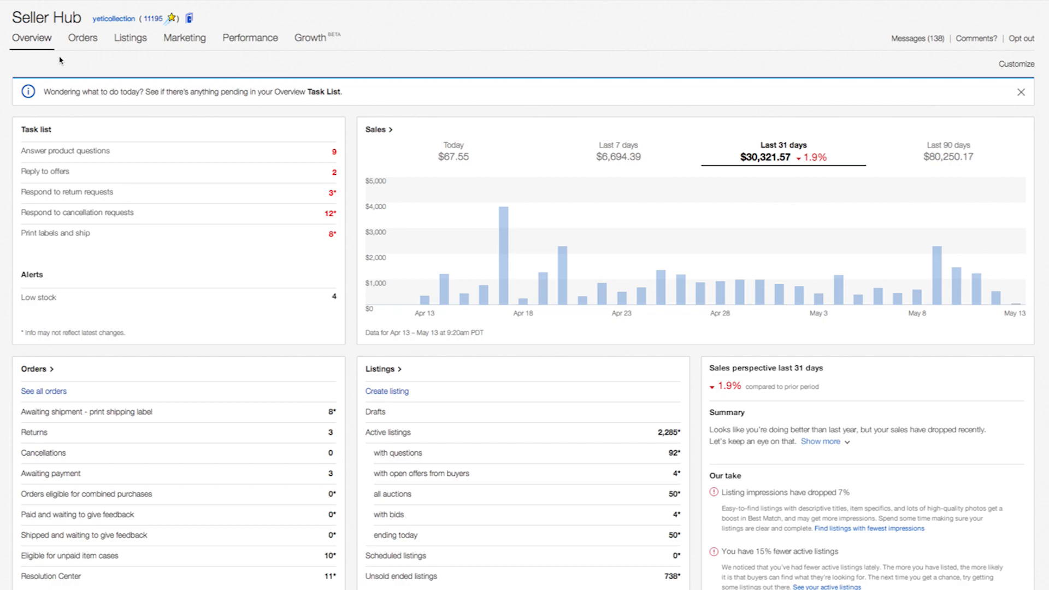
# Open the 'Hi' account dropdown showing collections, account settings and sign out
pyautogui.click(82, 38)
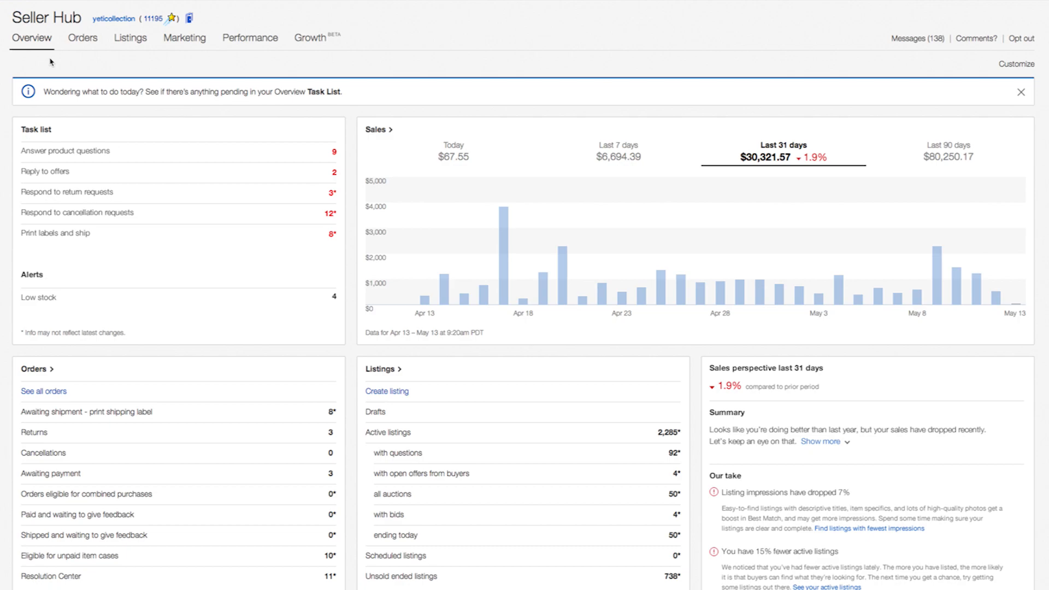
pyautogui.click(41, 12)
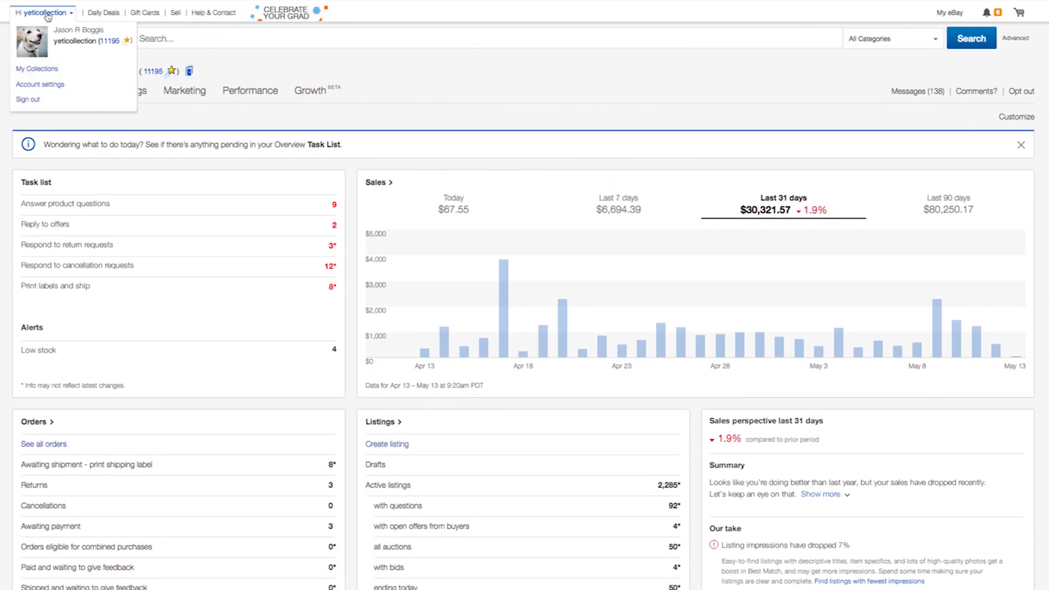
# Dismiss the account dropdown to reveal the Overview dashboard
pyautogui.click(42, 12)
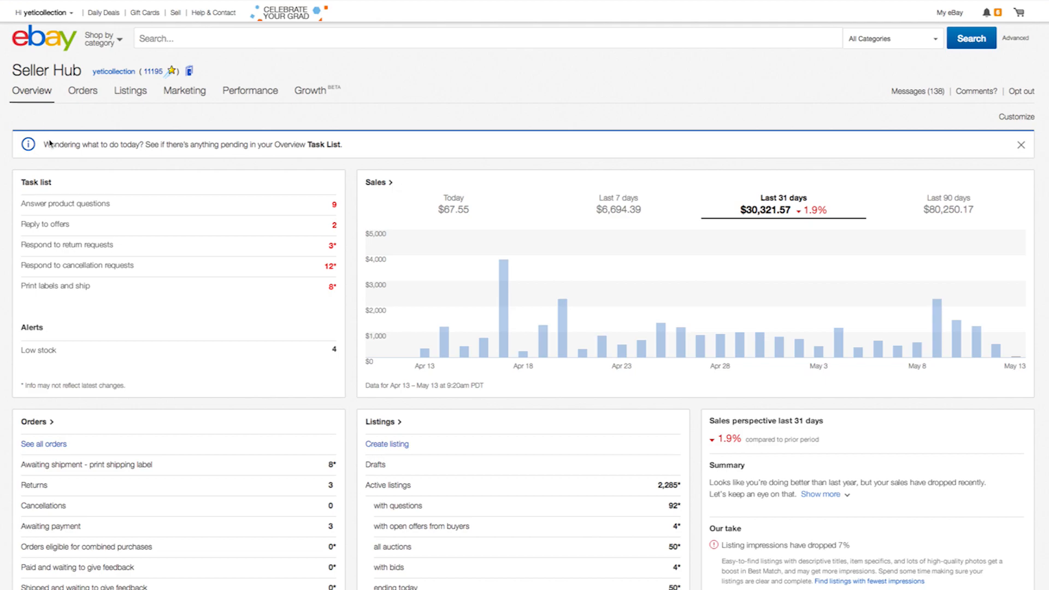
pyautogui.moveTo(105, 146)
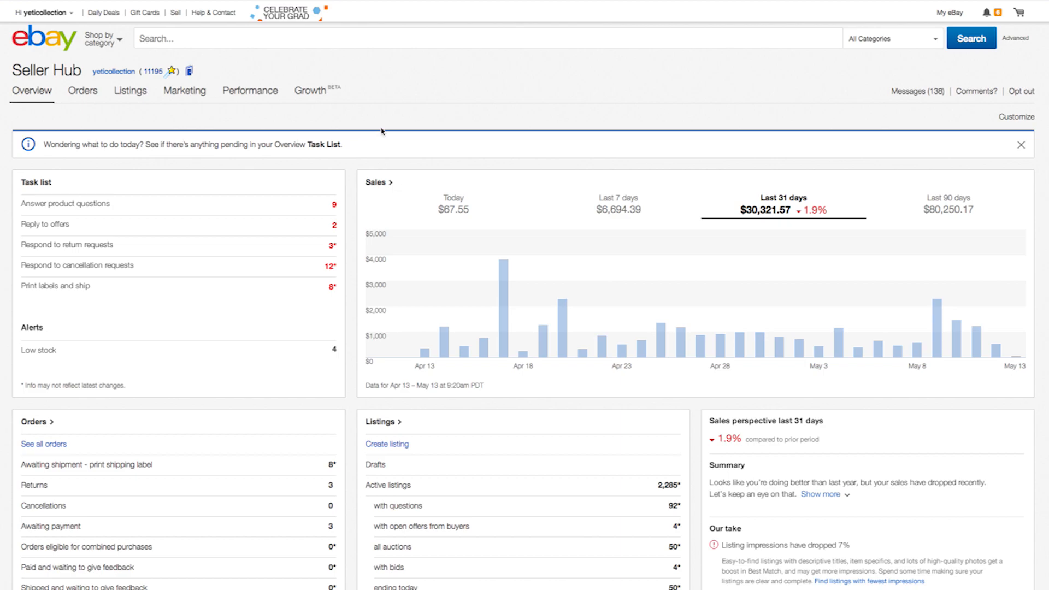
pyautogui.moveTo(914, 116)
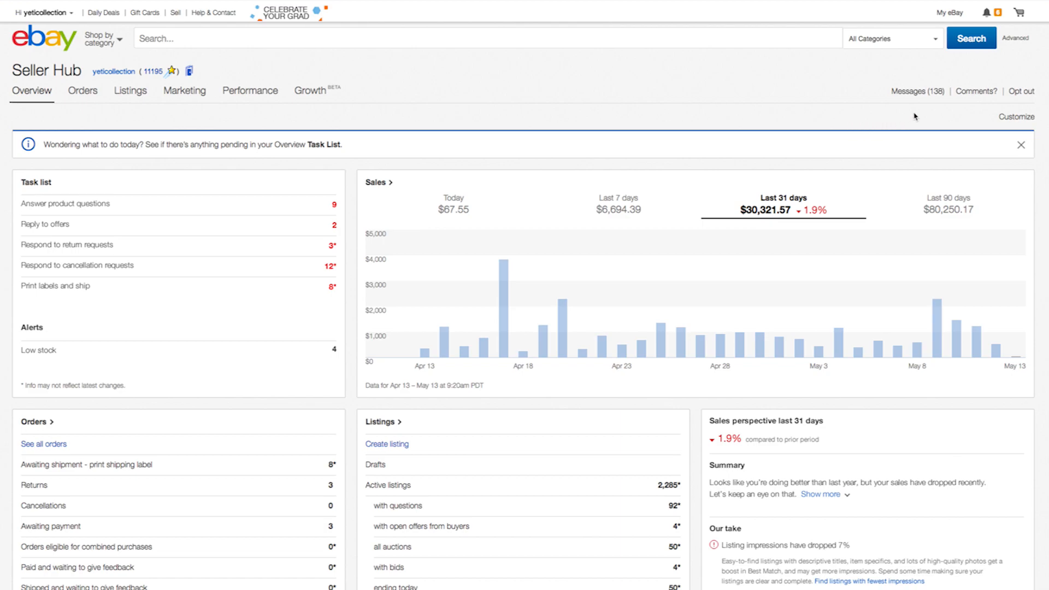
pyautogui.moveTo(966, 110)
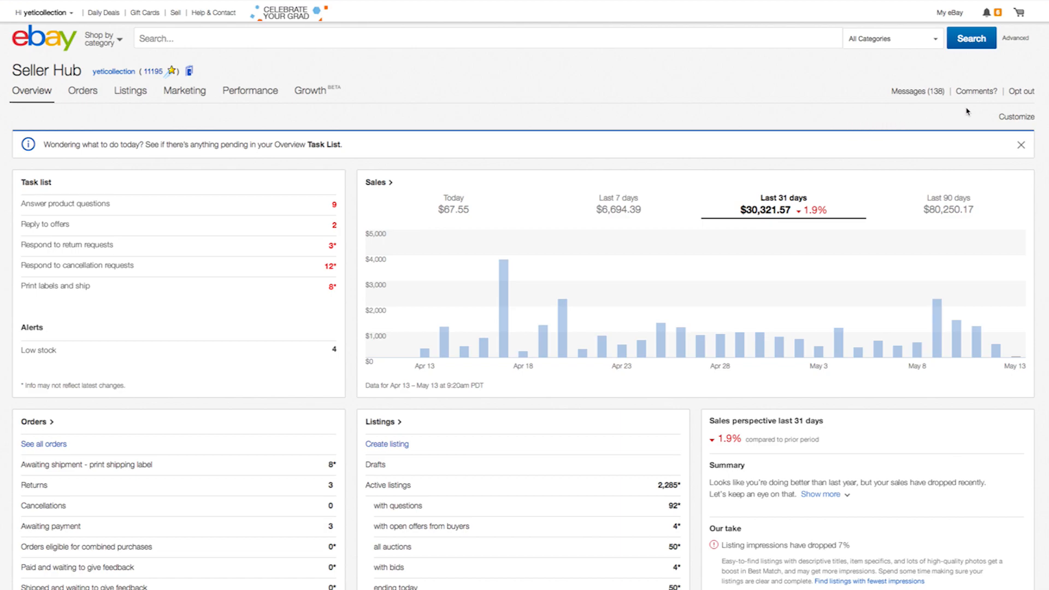
pyautogui.moveTo(977, 97)
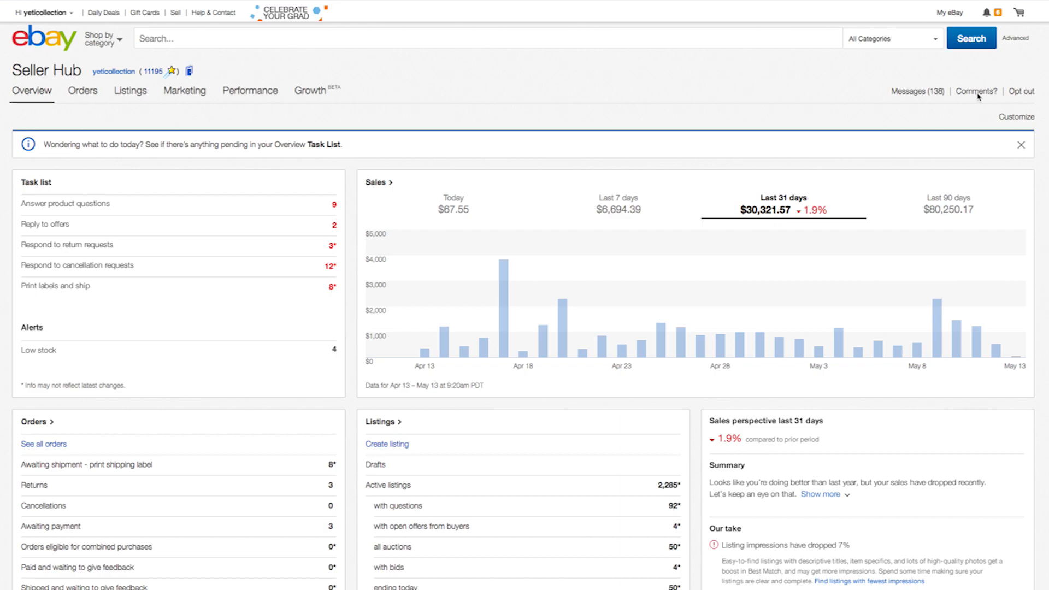